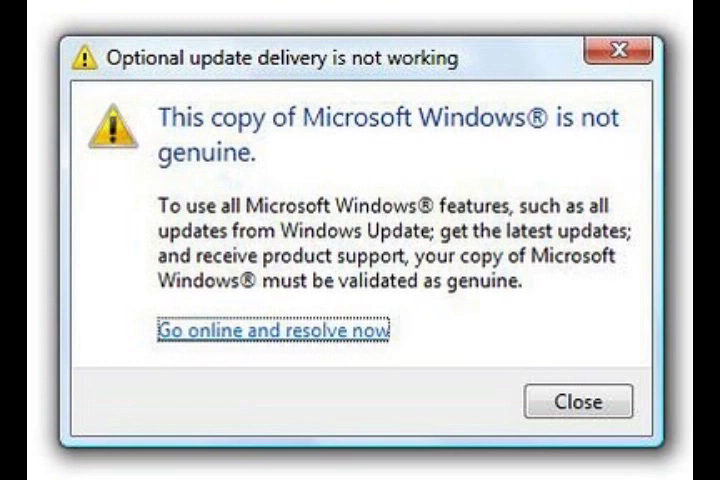
- Dismiss the 'This copy of Windows is not genuine' warning
{"action": "left_click", "coordinate": [578, 401]}
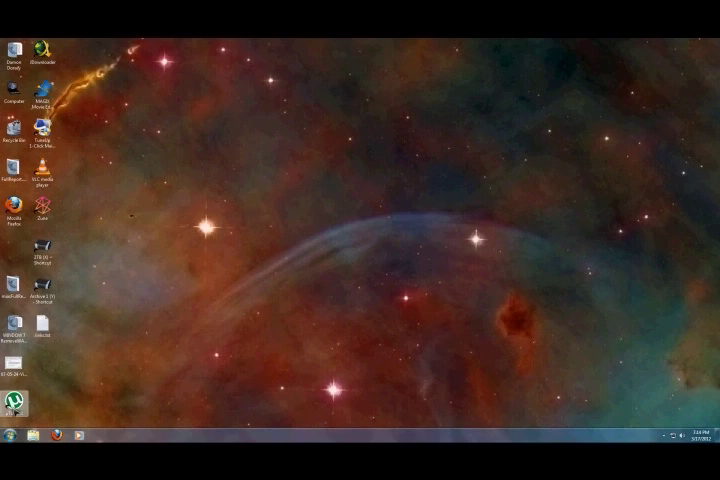
- Open Programs and Features from the Start menu's Control Panel
{"action": "left_click", "coordinate": [12, 436]}
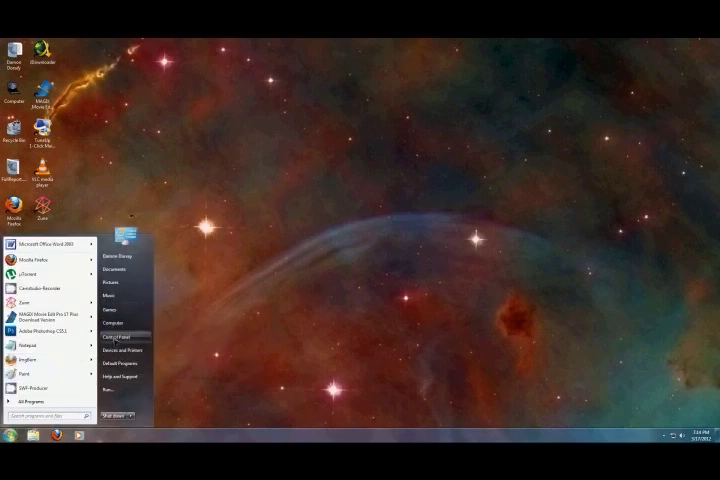
{"action": "left_click", "coordinate": [113, 323]}
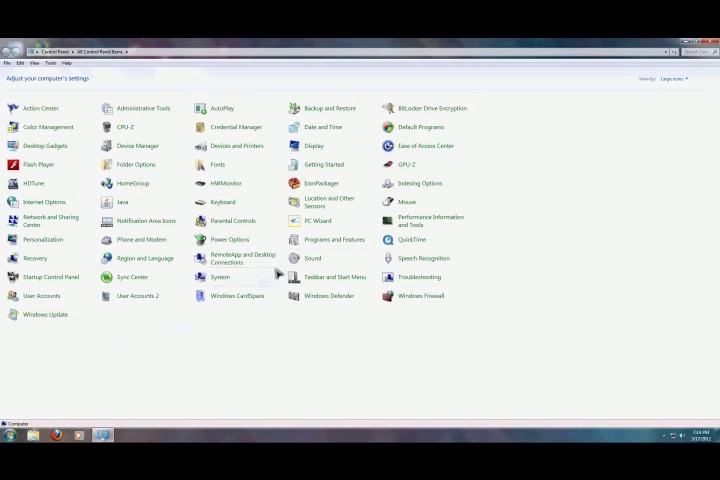
{"action": "mouse_move", "coordinate": [334, 239]}
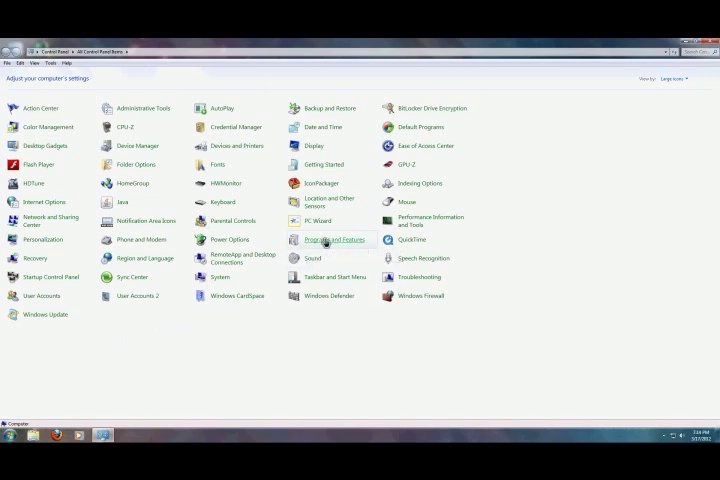
{"action": "left_click", "coordinate": [332, 239]}
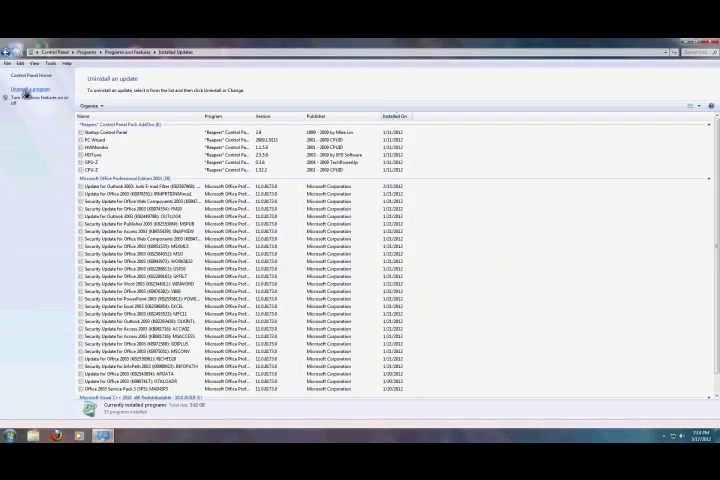
- Scroll down to the Microsoft Windows updates to locate KB971033
{"action": "scroll", "scroll_direction": "down", "scroll_amount": 3}
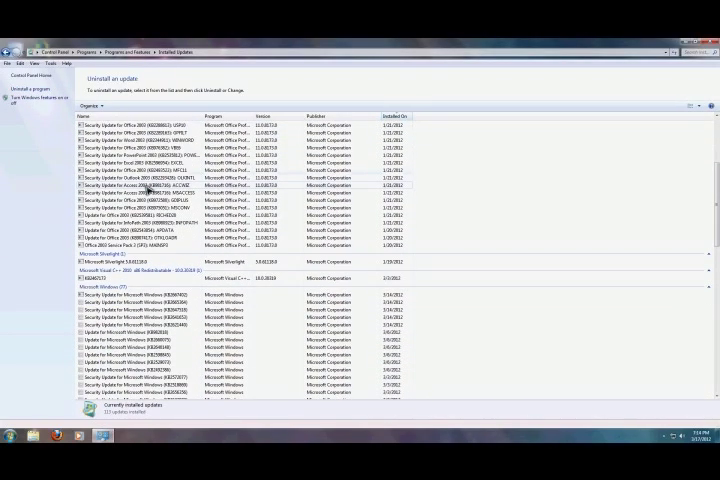
{"action": "scroll", "scroll_direction": "down", "scroll_amount": 3}
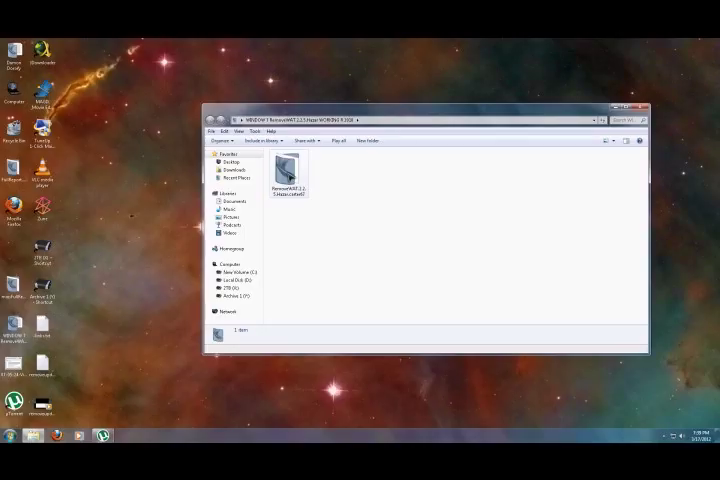
- Launch RemoveWAT.exe from the RemoveWAT 2.2.5 folder
{"action": "double_click", "coordinate": [287, 170]}
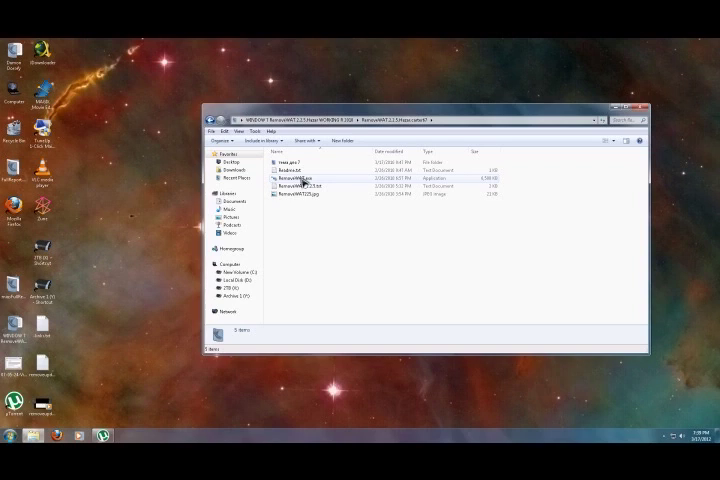
{"action": "left_click", "coordinate": [300, 178]}
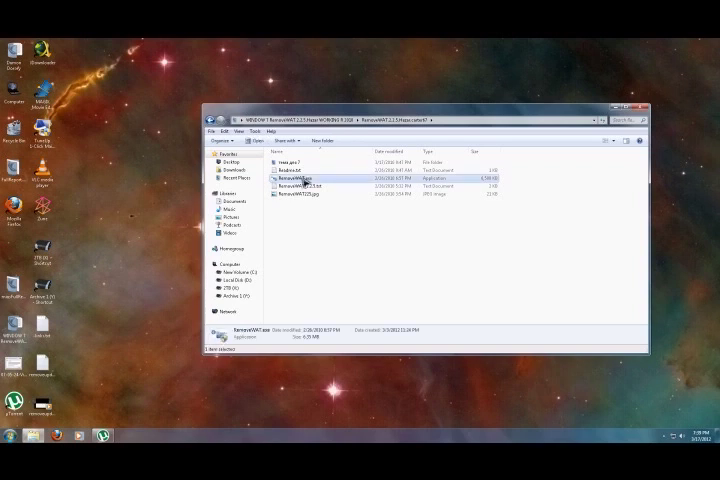
{"action": "double_click", "coordinate": [301, 179]}
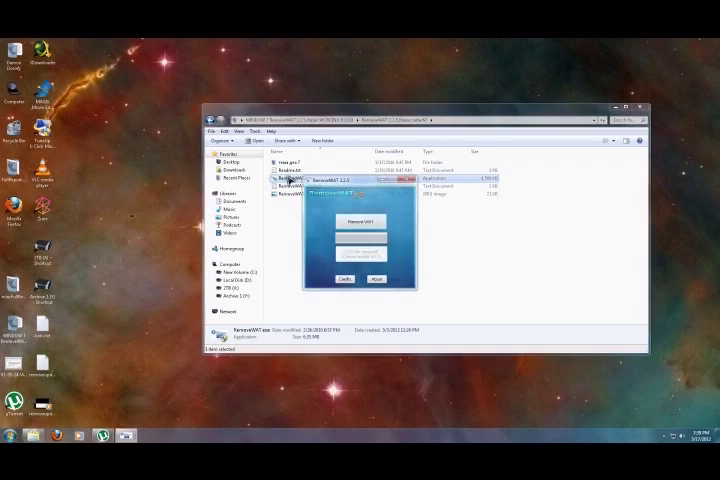